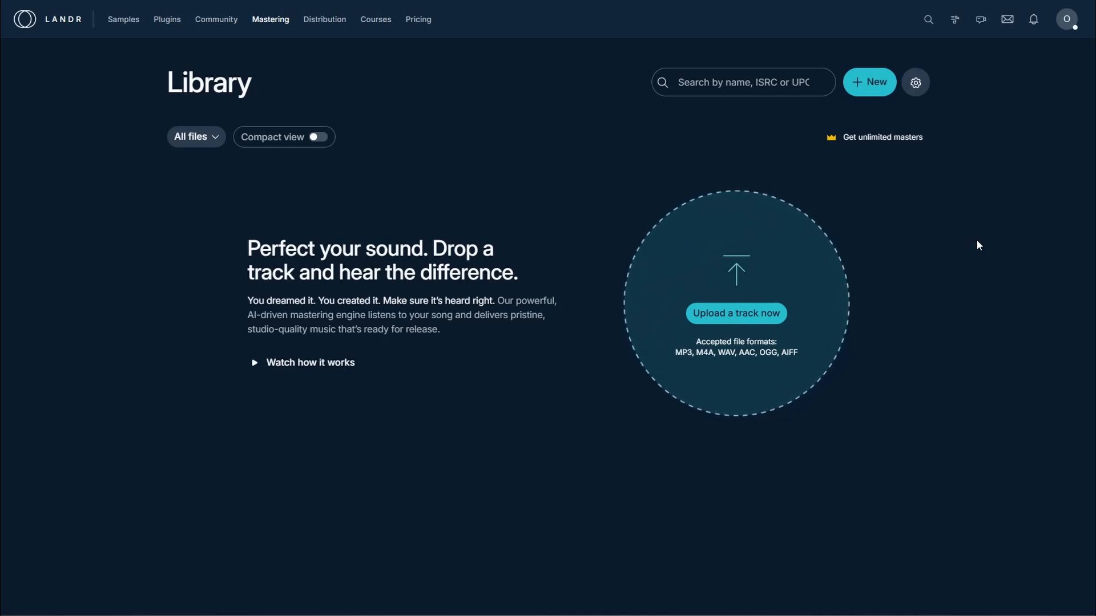
Open the Distribution section from LANDR's top navigation
click(325, 19)
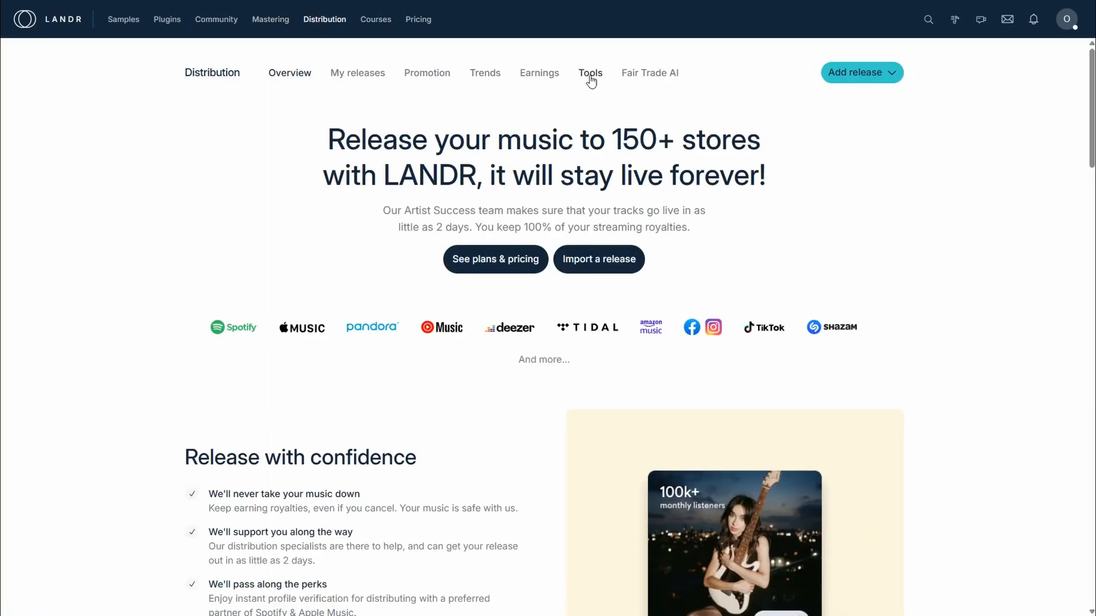
Start importing an existing release from My releases
click(589, 72)
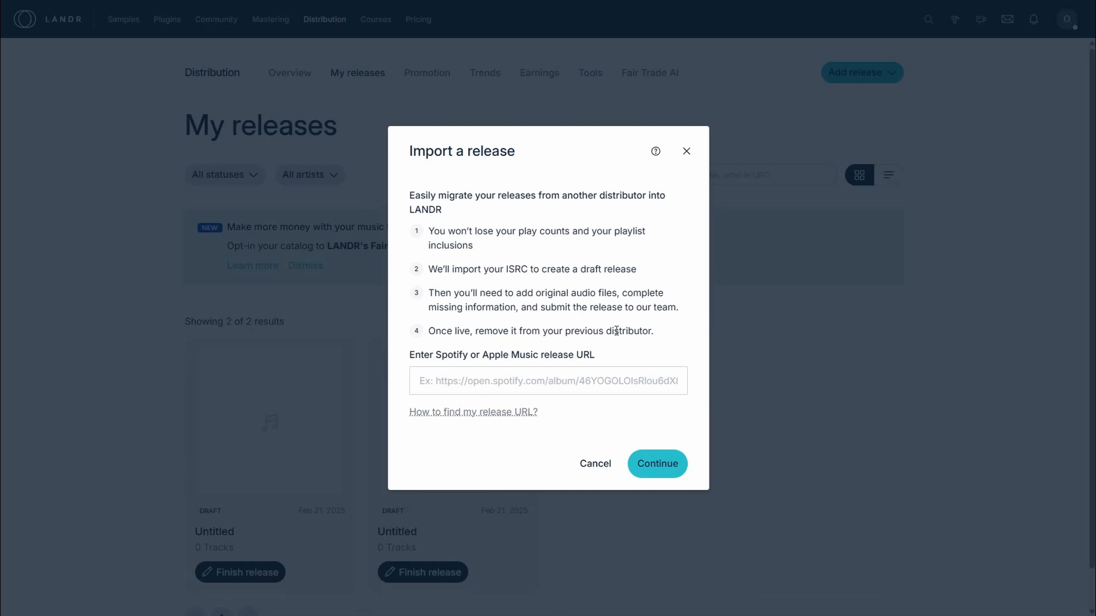
mouse_move(650, 334)
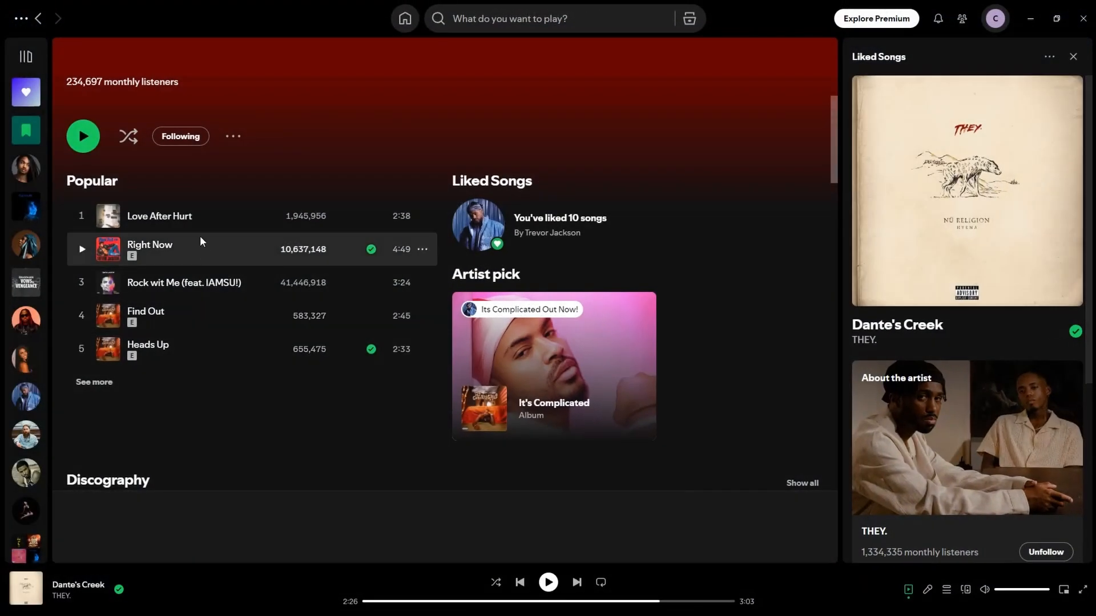
mouse_move(158, 215)
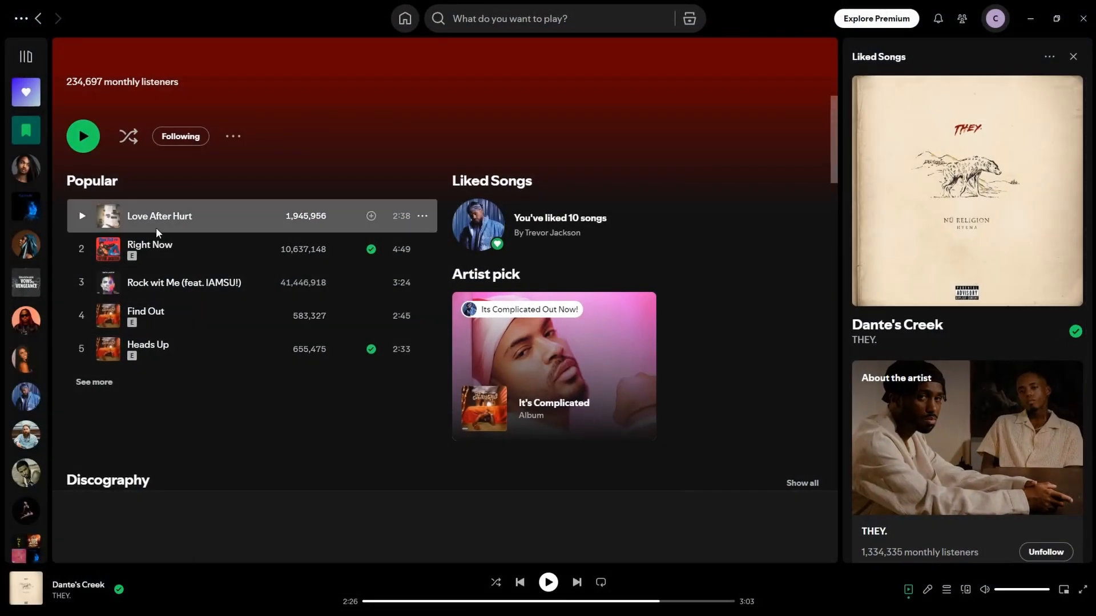
mouse_move(395, 222)
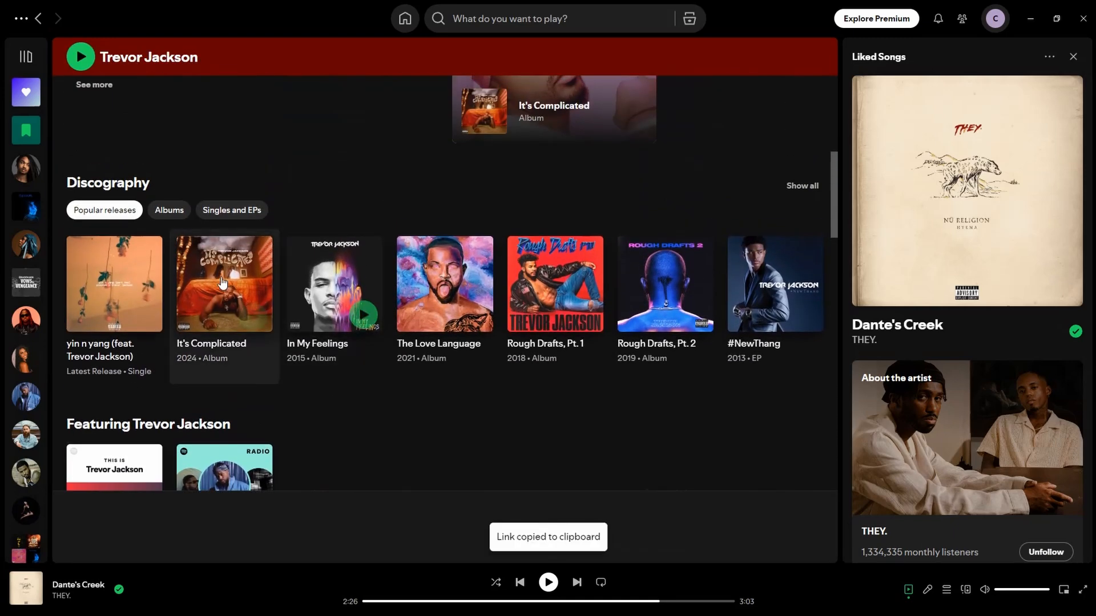
Copy the Fragile Heart single's album link via its Share menu in Spotify
click(231, 209)
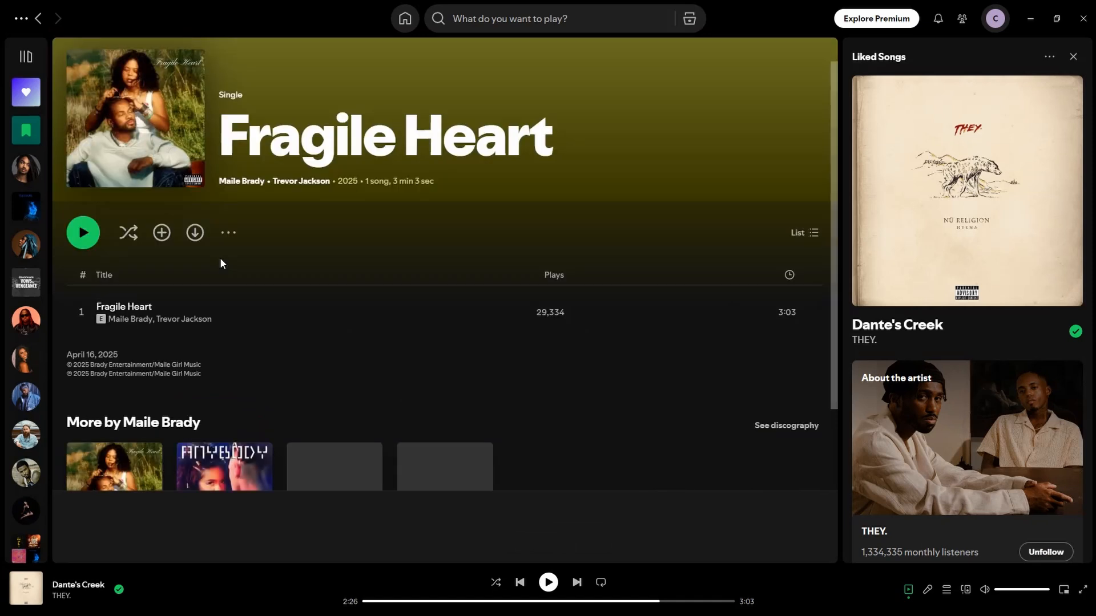
mouse_move(227, 233)
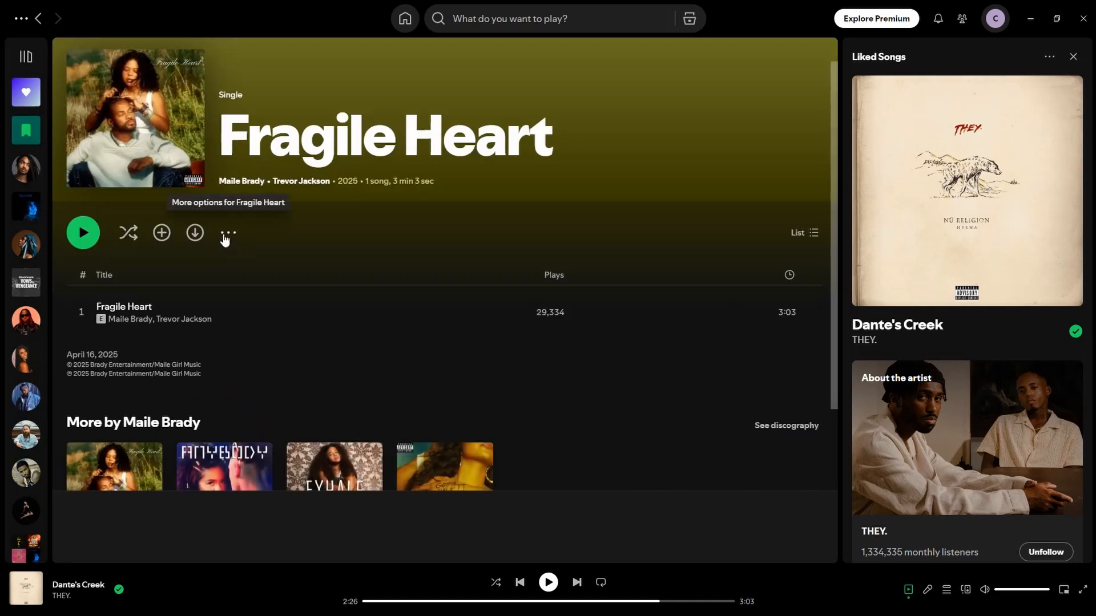
click(228, 233)
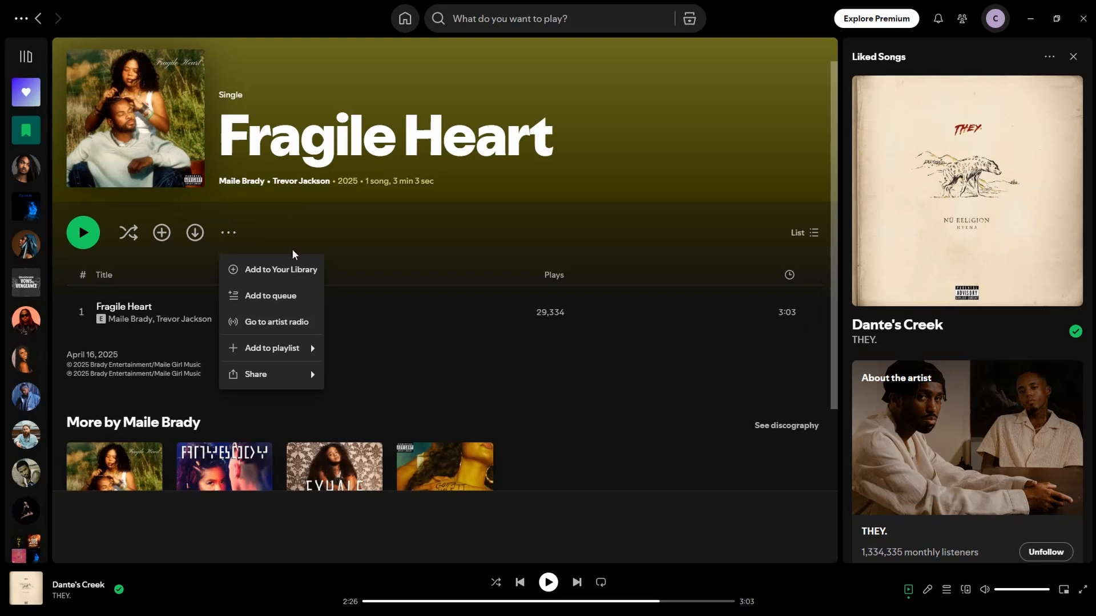
click(255, 374)
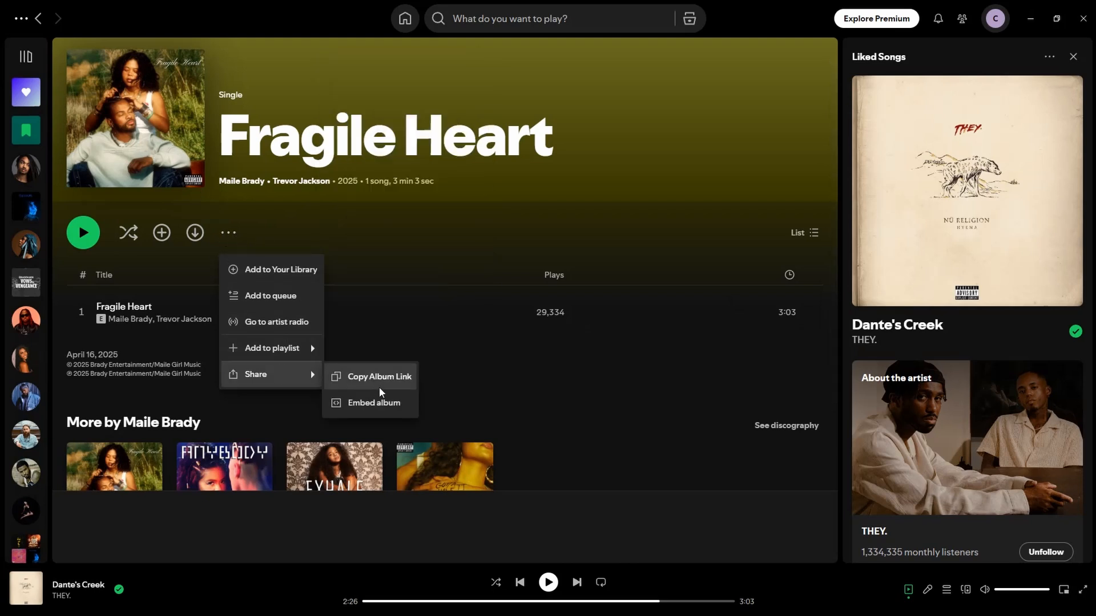
click(378, 376)
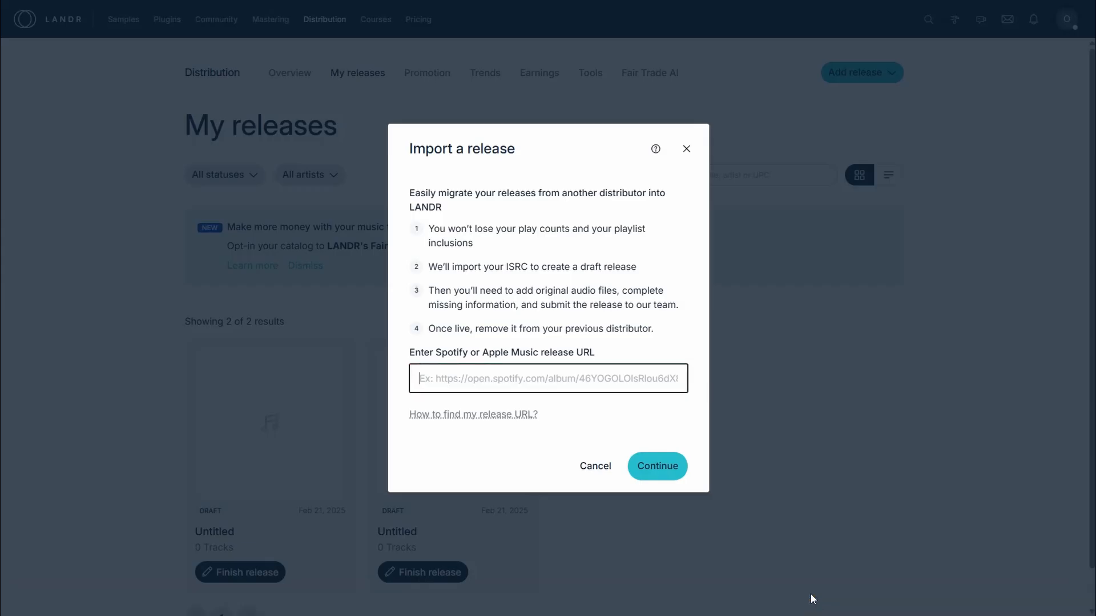
Paste the Fragile Heart Spotify link into the URL field and continue the import
right_click(547, 378)
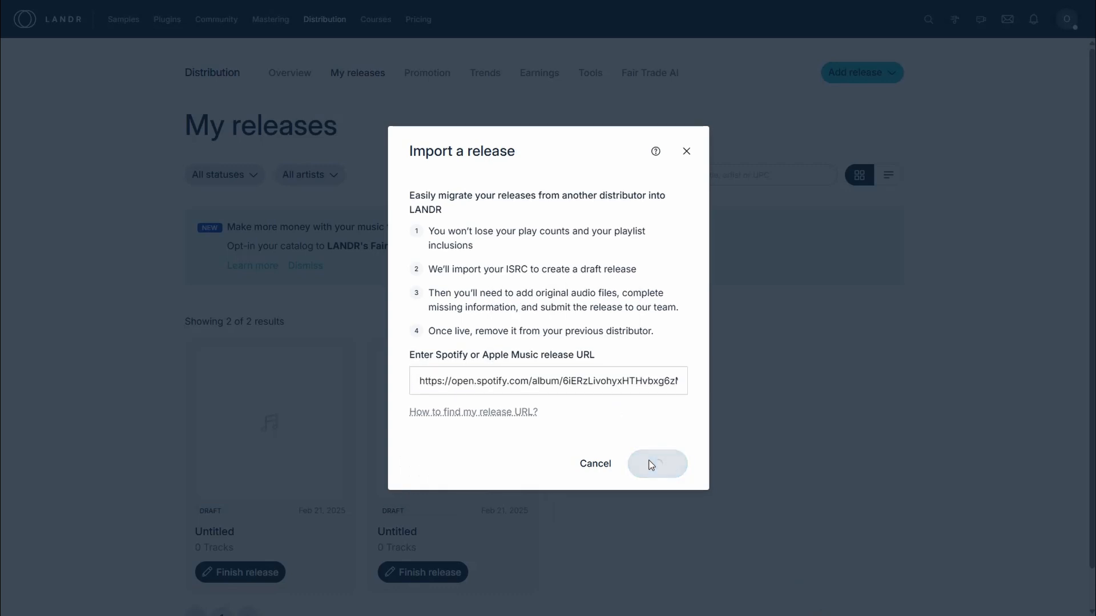
click(656, 464)
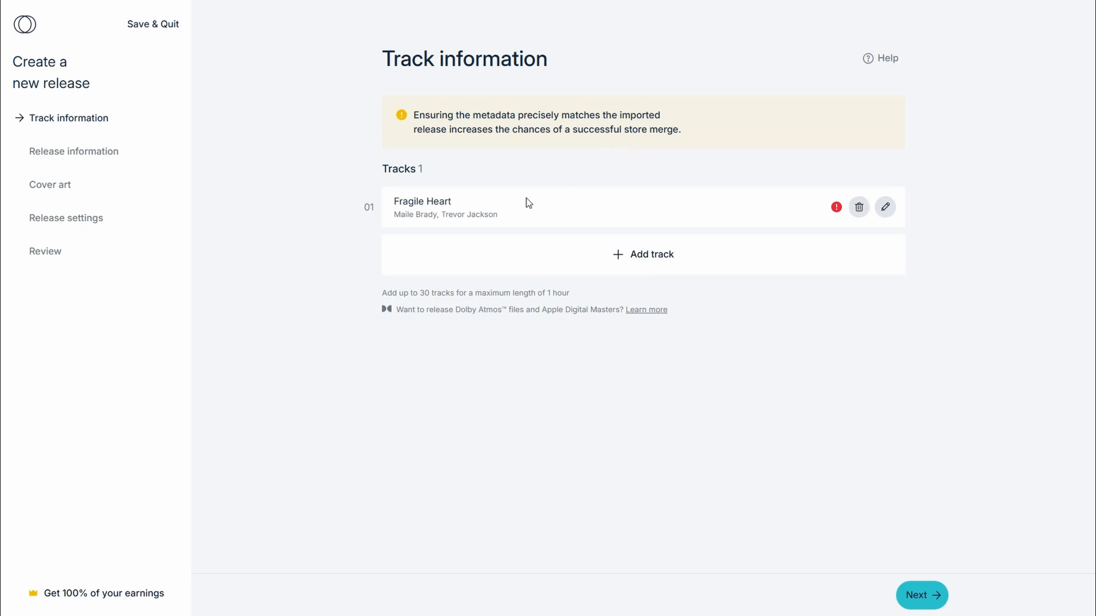
mouse_move(485, 265)
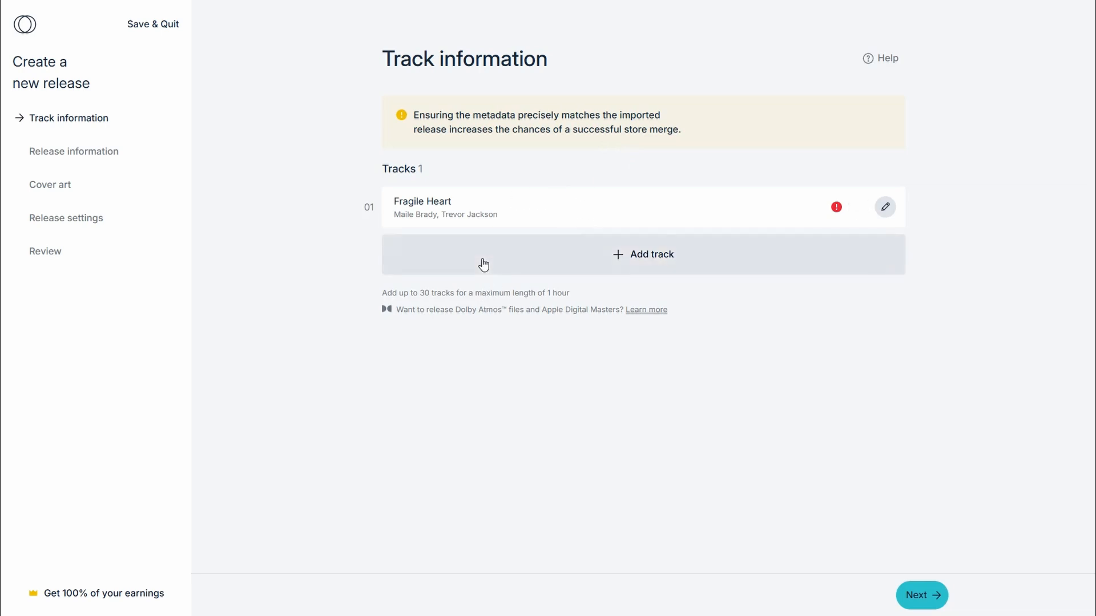
mouse_move(478, 420)
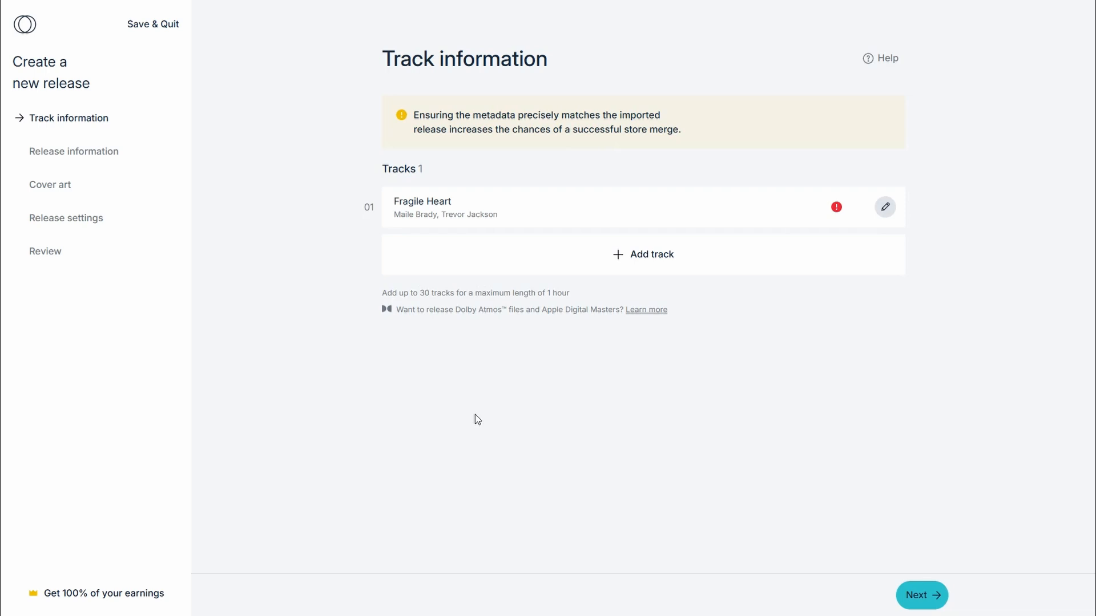
mouse_move(553, 417)
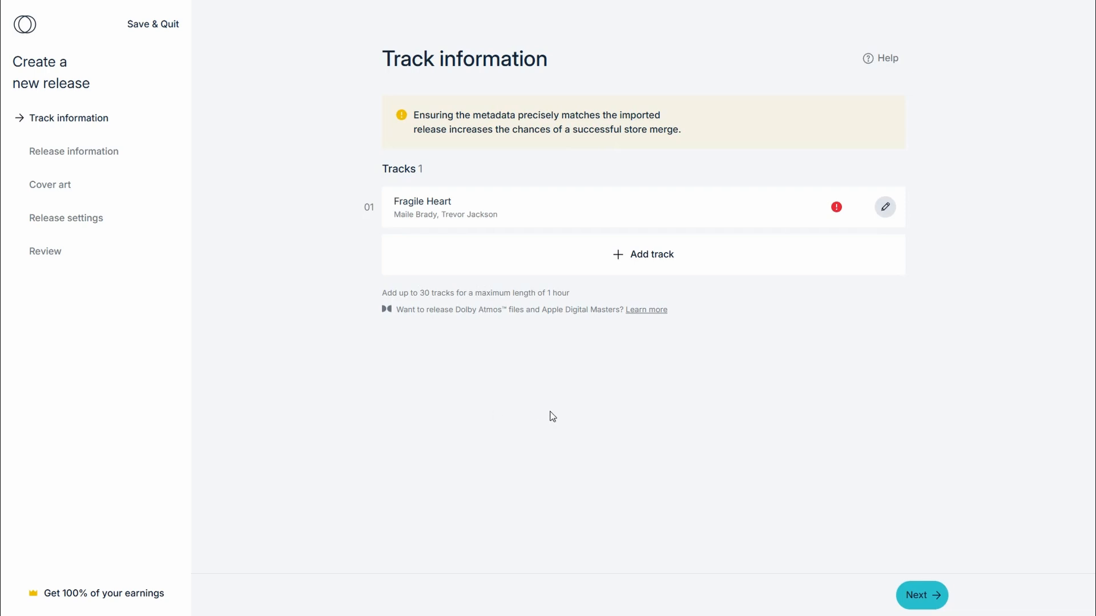
Advance through Release information to the Cover art step
click(922, 594)
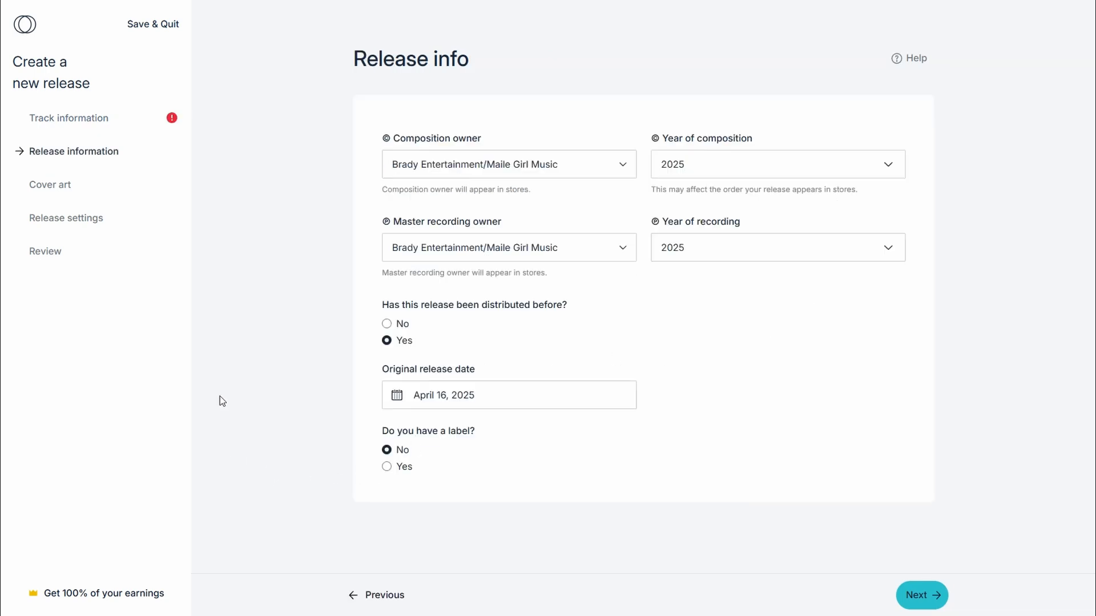
mouse_move(175, 334)
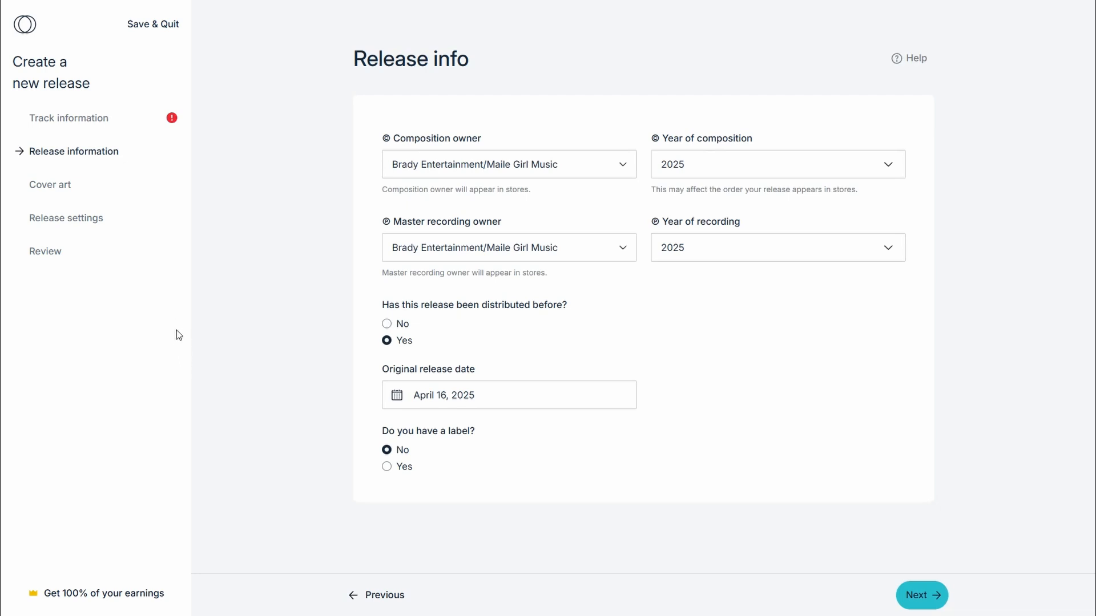
mouse_move(49, 184)
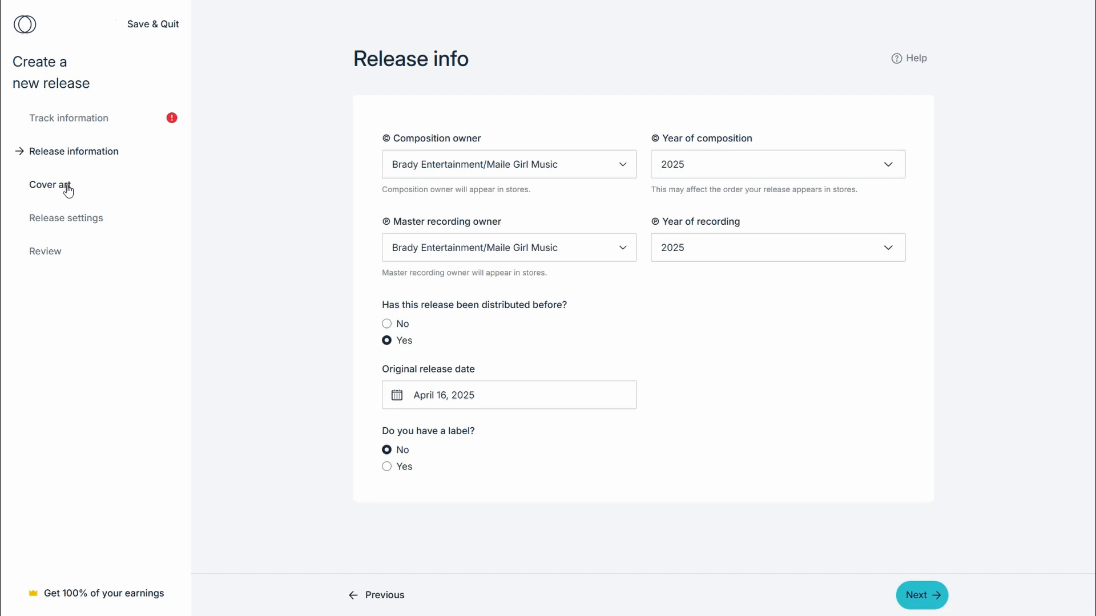
click(47, 185)
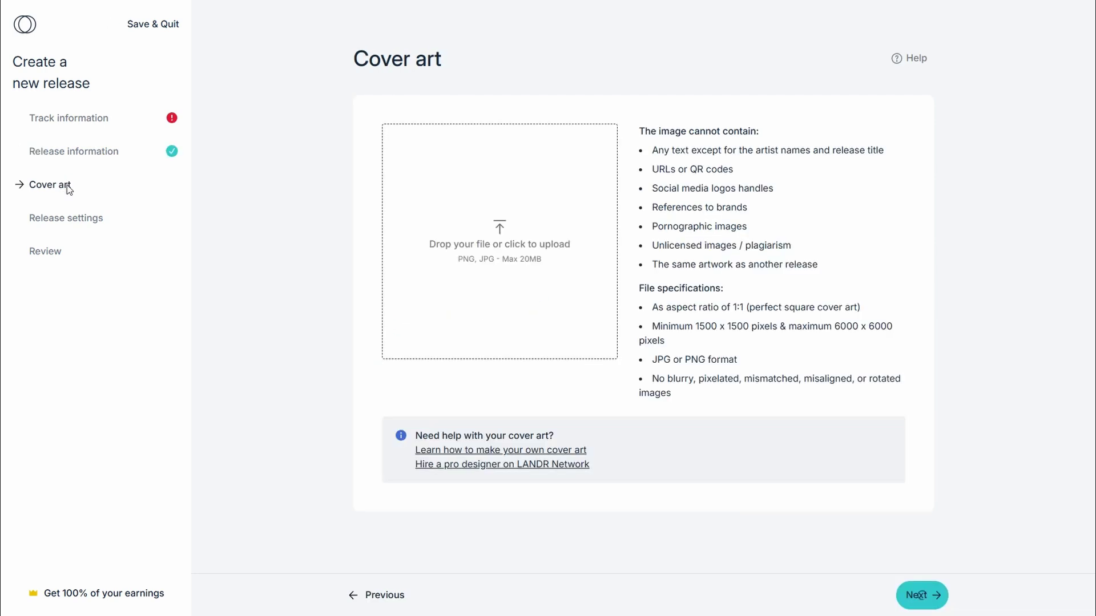
mouse_move(372, 285)
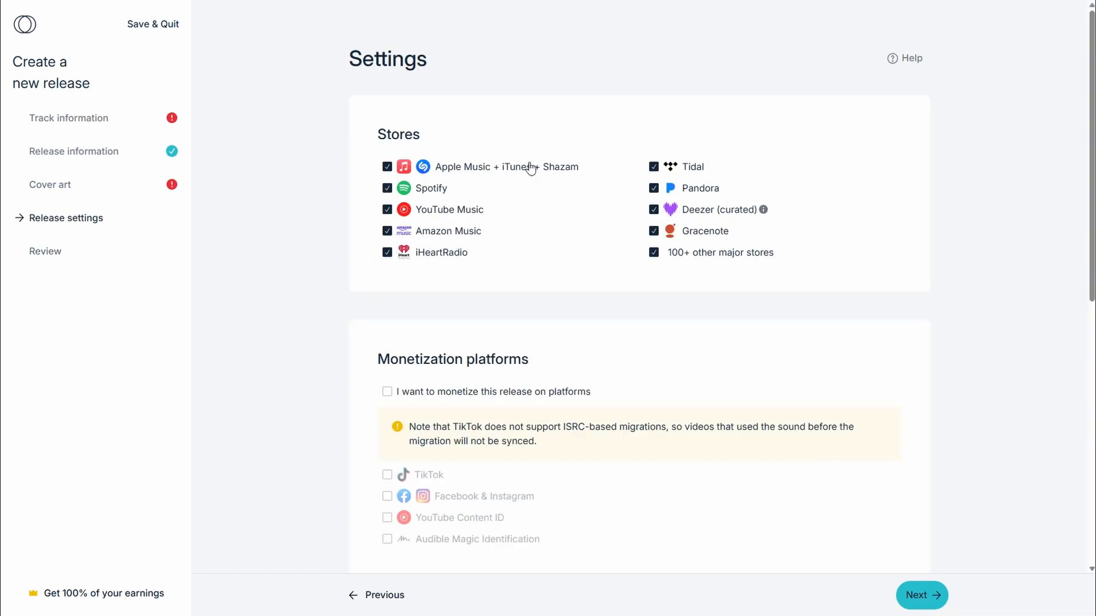
mouse_move(760, 345)
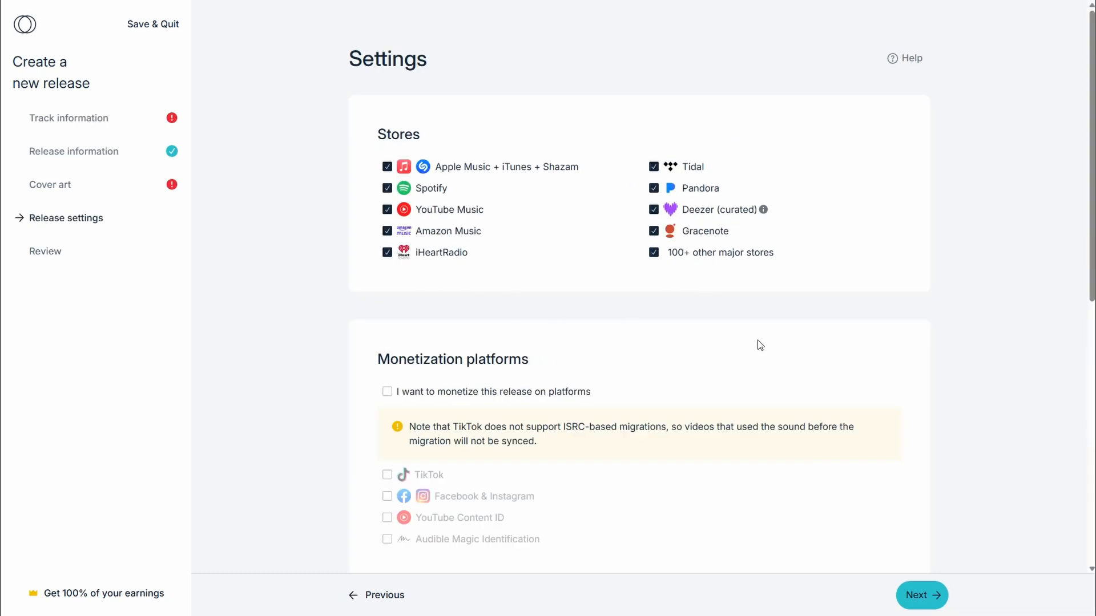
Scroll through Release settings: all stores, monetization off, release as soon as possible
scroll(down, 3)
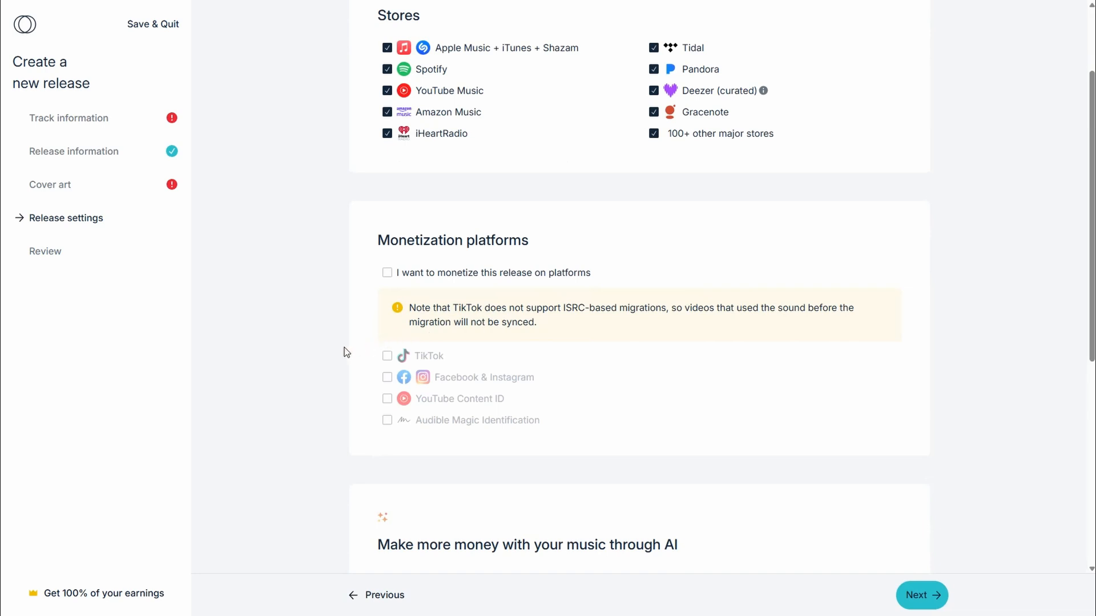
scroll(down, 3)
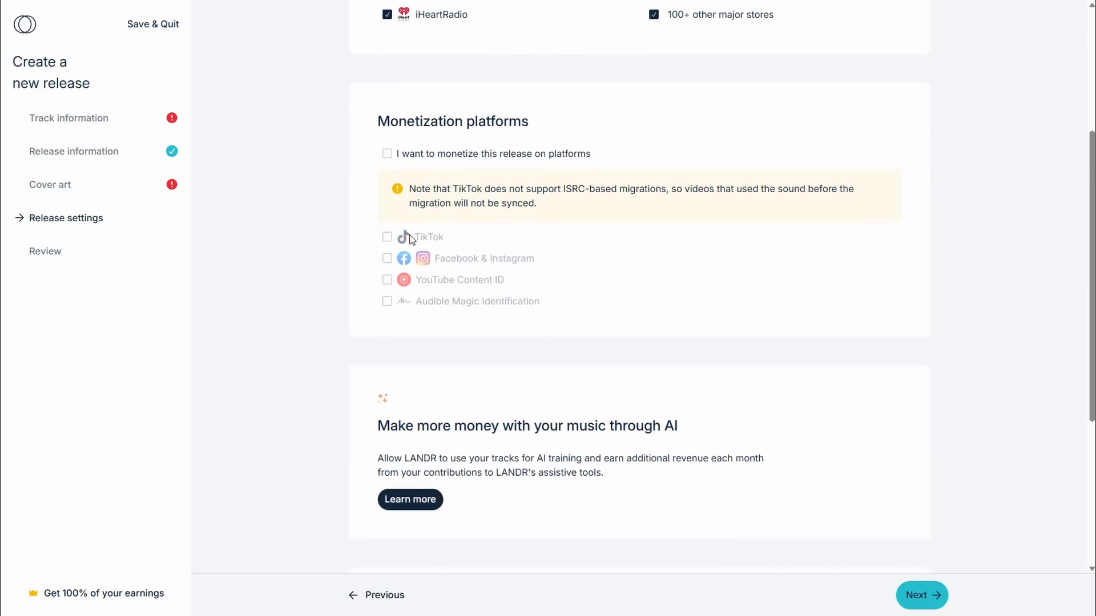
scroll(down, 3)
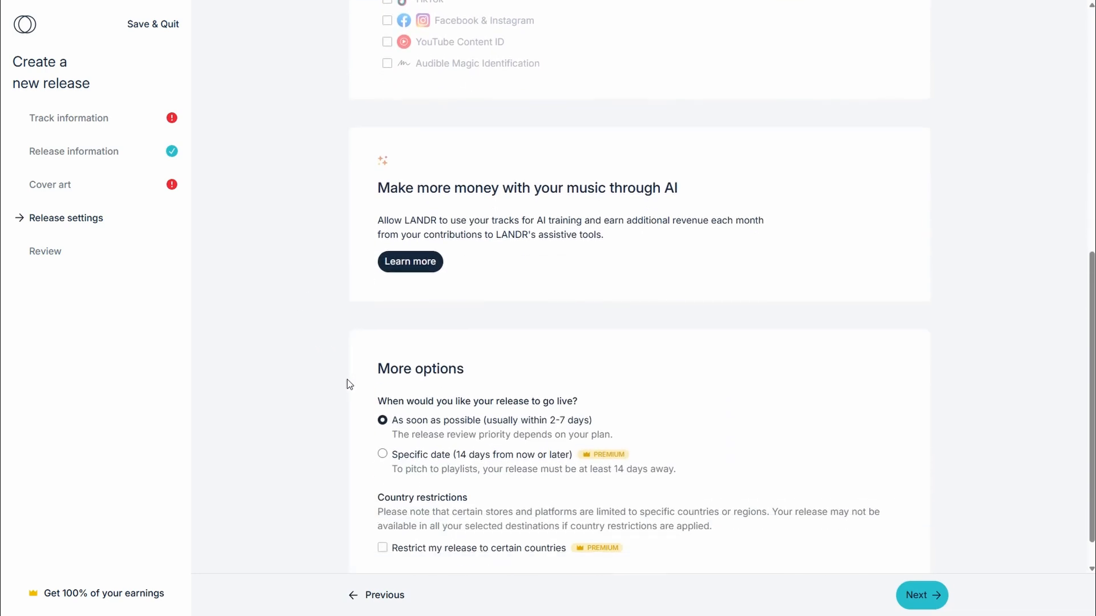
scroll(down, 3)
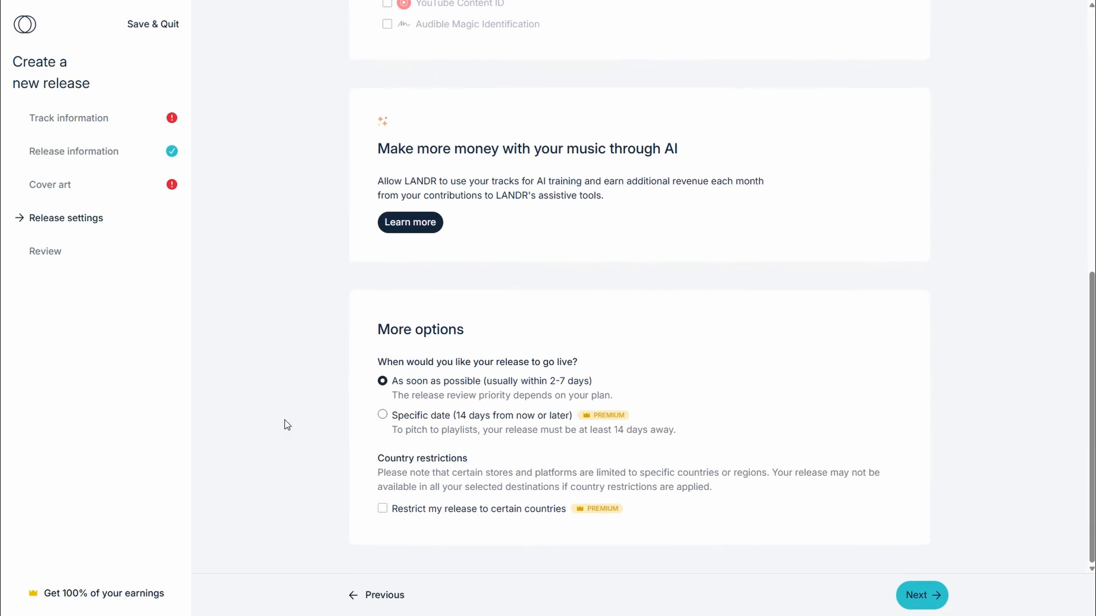
mouse_move(390, 448)
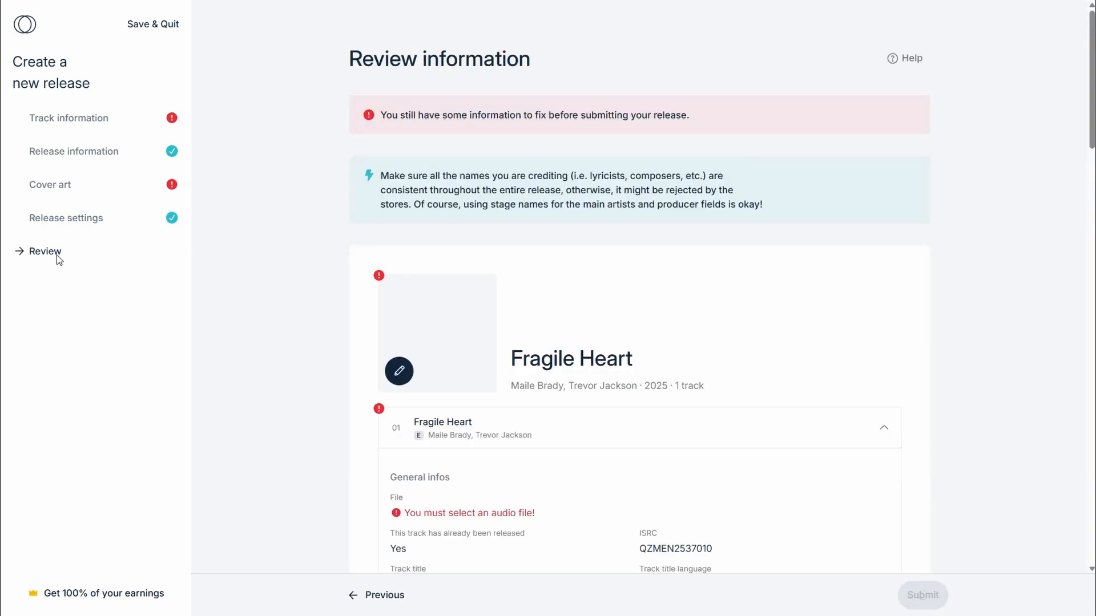
Scroll the Review summary down to the 'One last thing' checkboxes above Submit
scroll(down, 3)
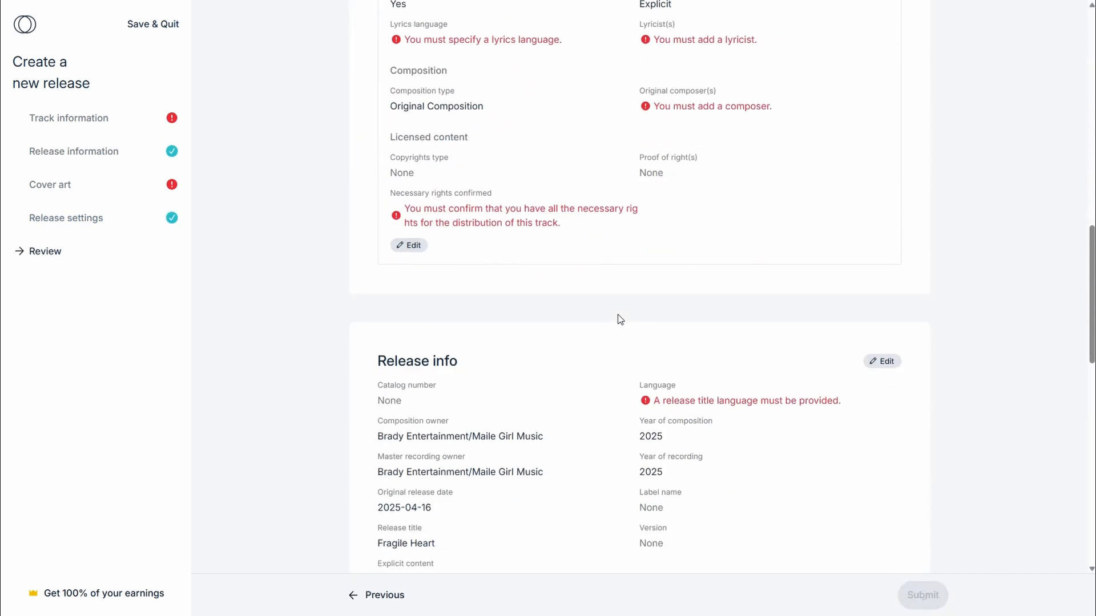
scroll(down, 3)
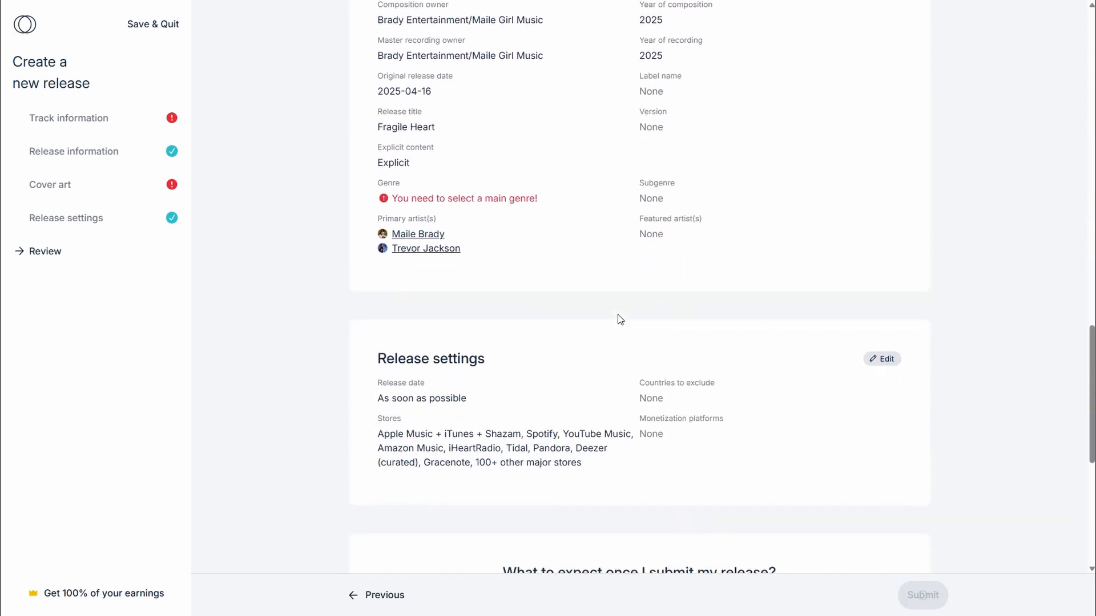
scroll(down, 3)
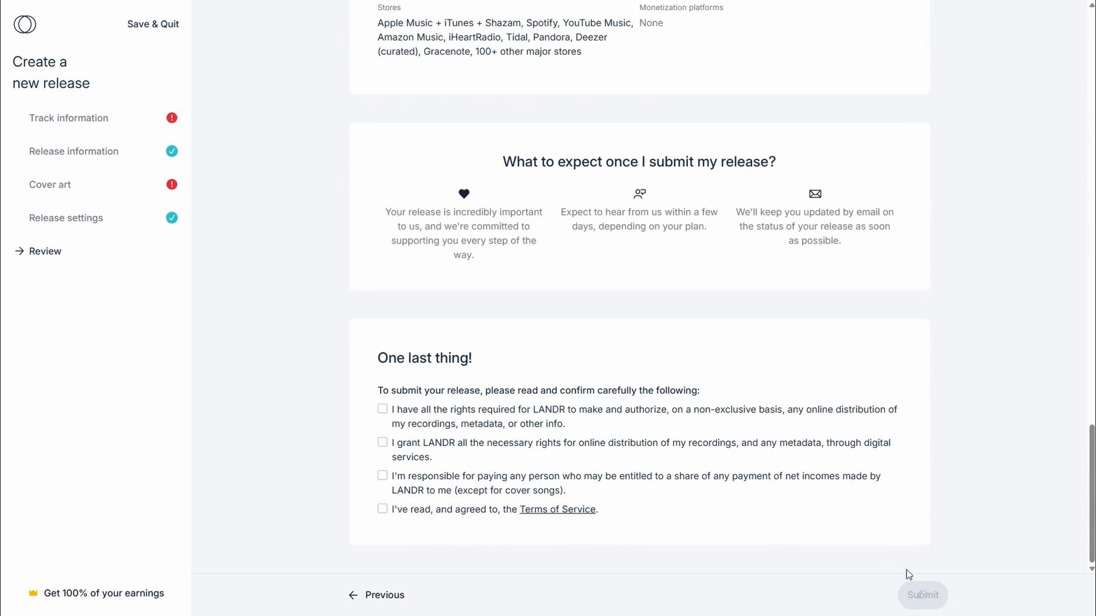
mouse_move(990, 398)
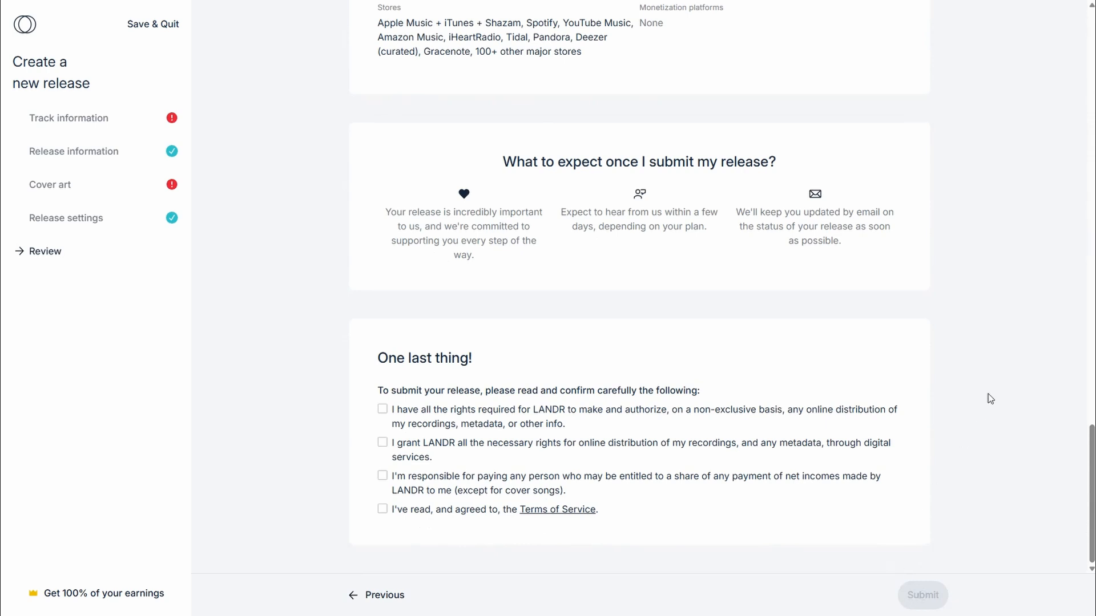